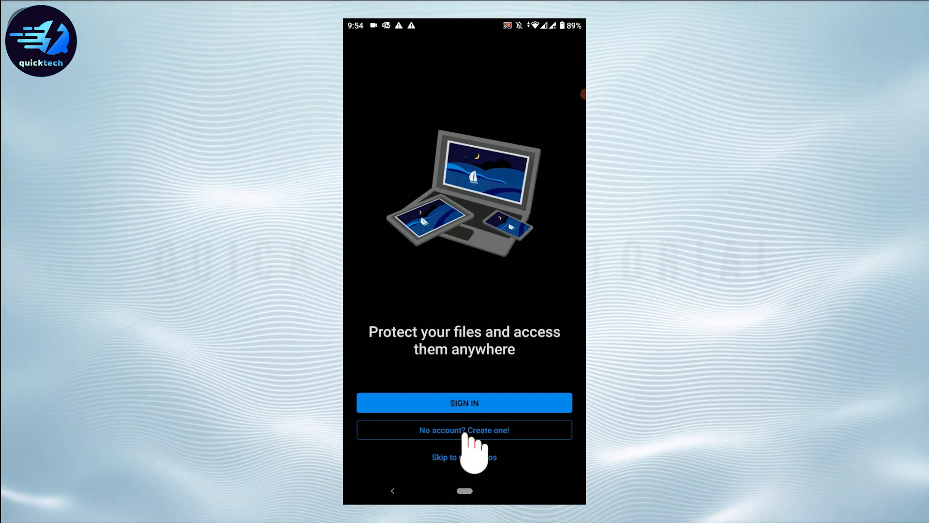
click(463, 402)
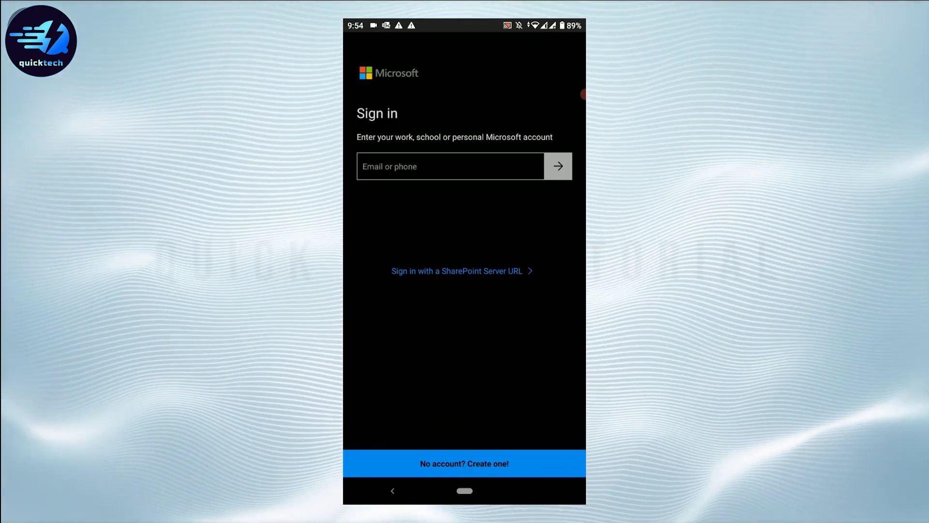
click(449, 165)
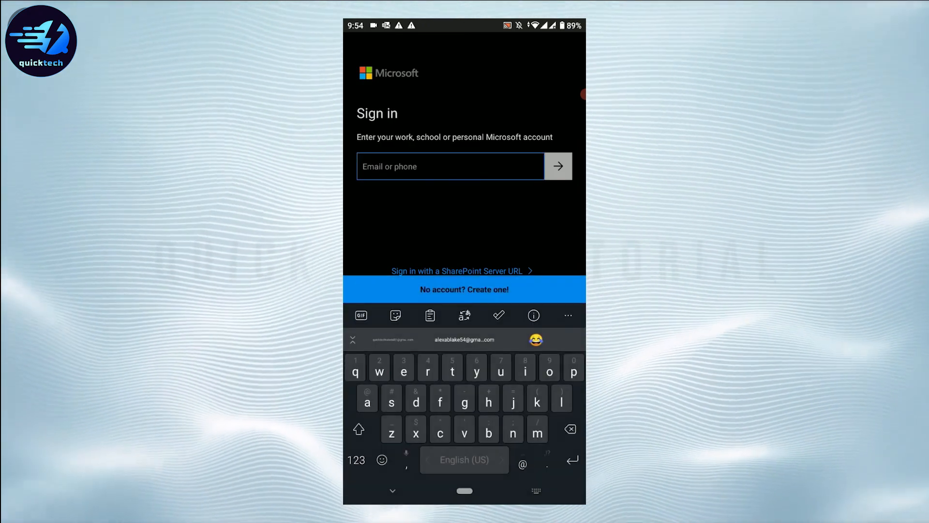
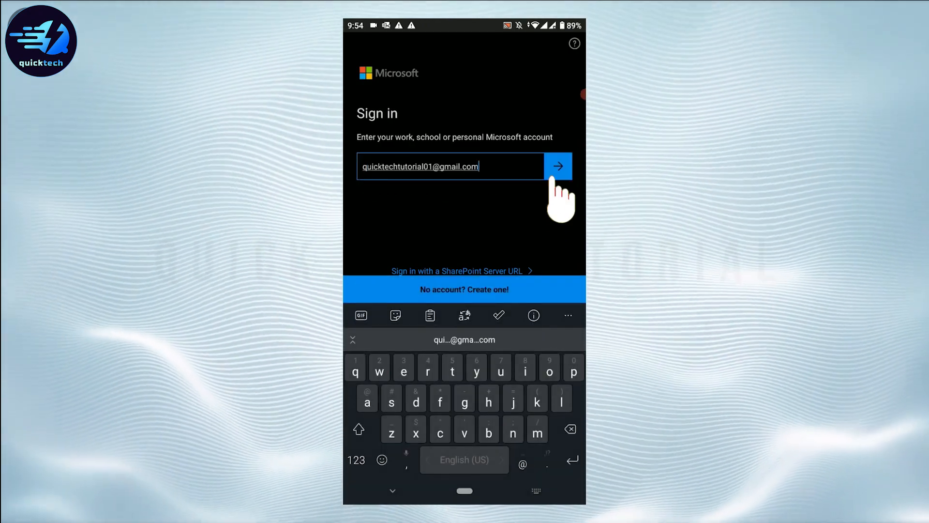
Step: Continue with the email and choose 'Forgot password?' to begin a reset
click(556, 166)
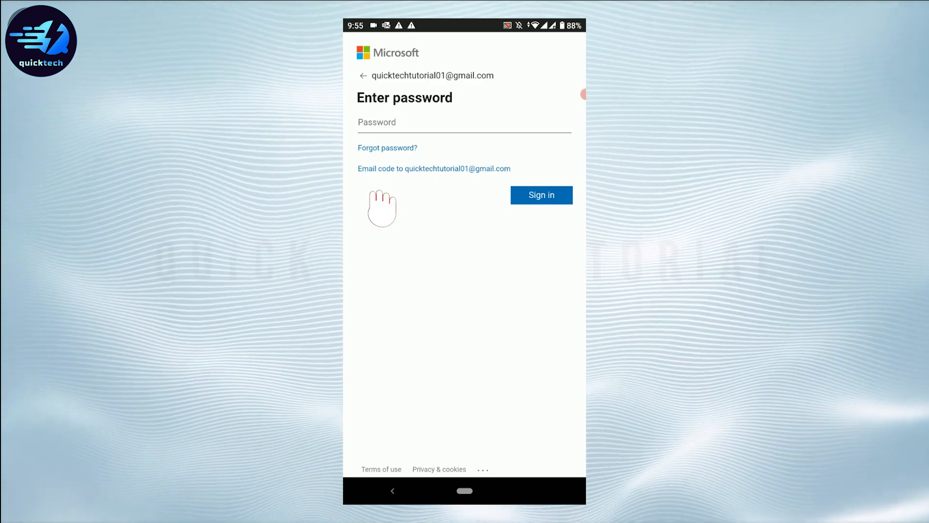
click(433, 168)
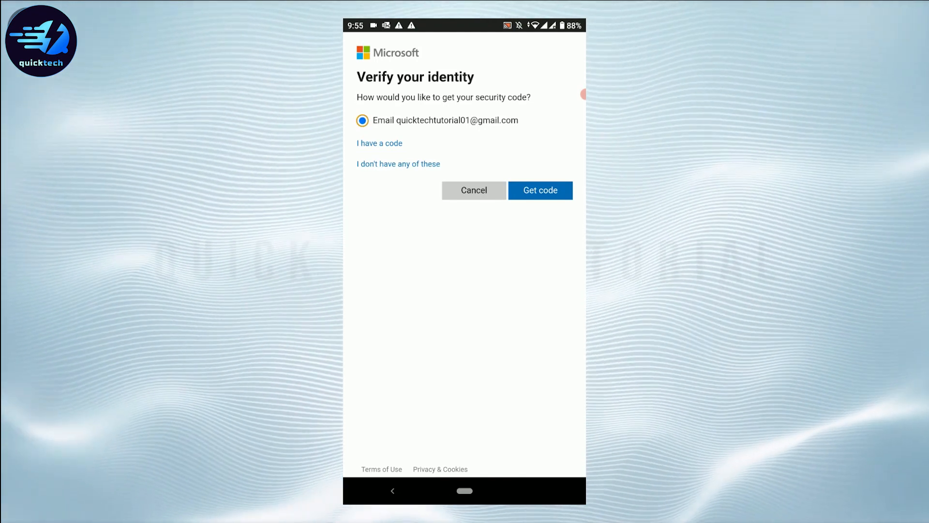
Step: Request a security code by email and get ready to enter it
click(539, 190)
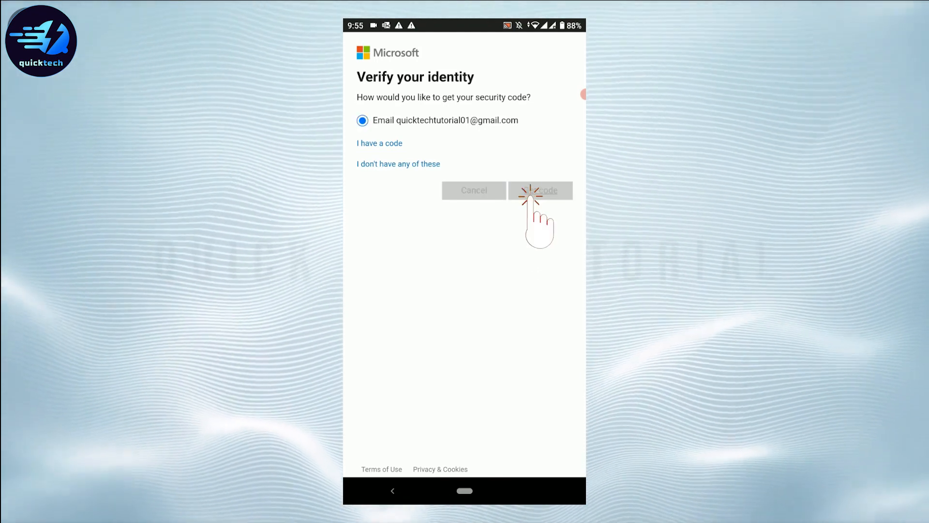
click(539, 191)
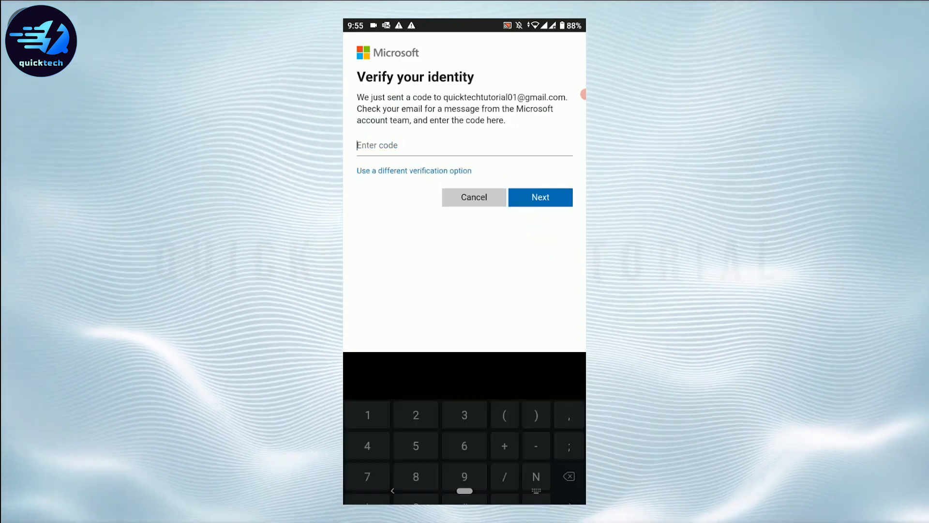
click(377, 145)
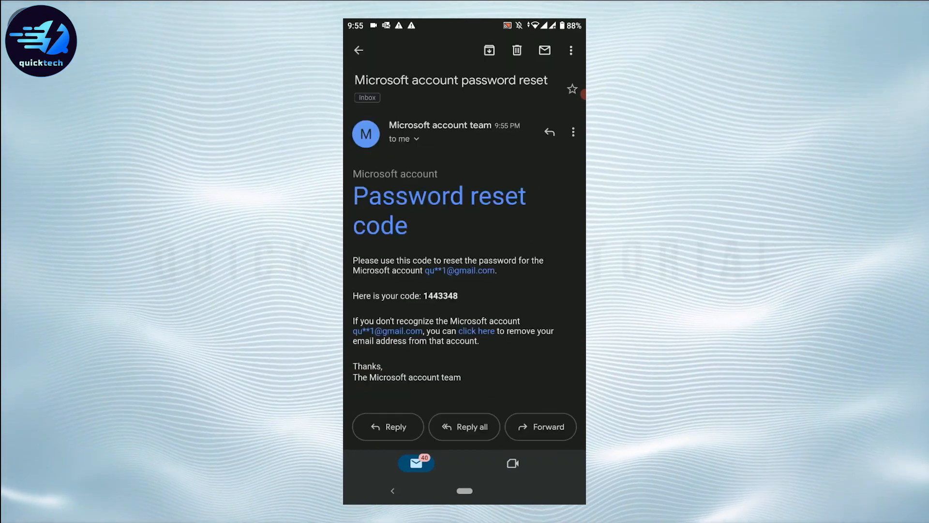
double_click(441, 295)
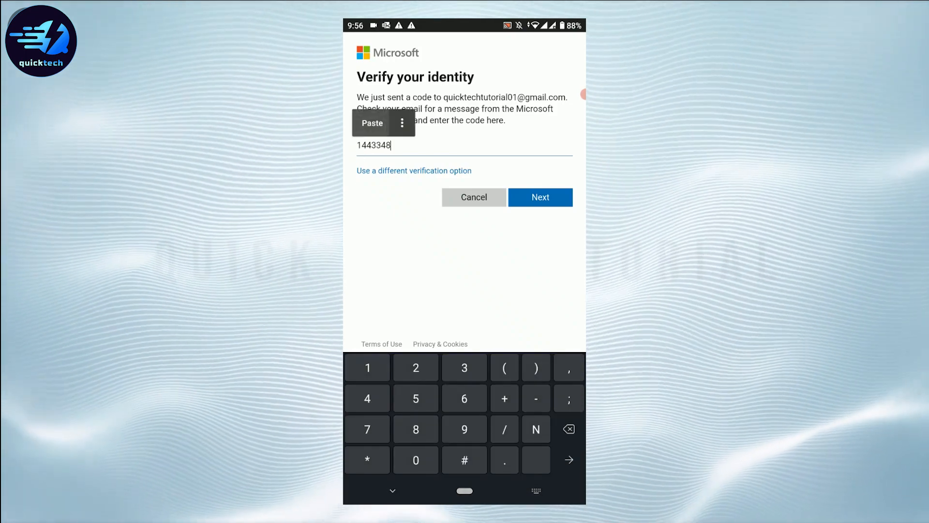
click(539, 196)
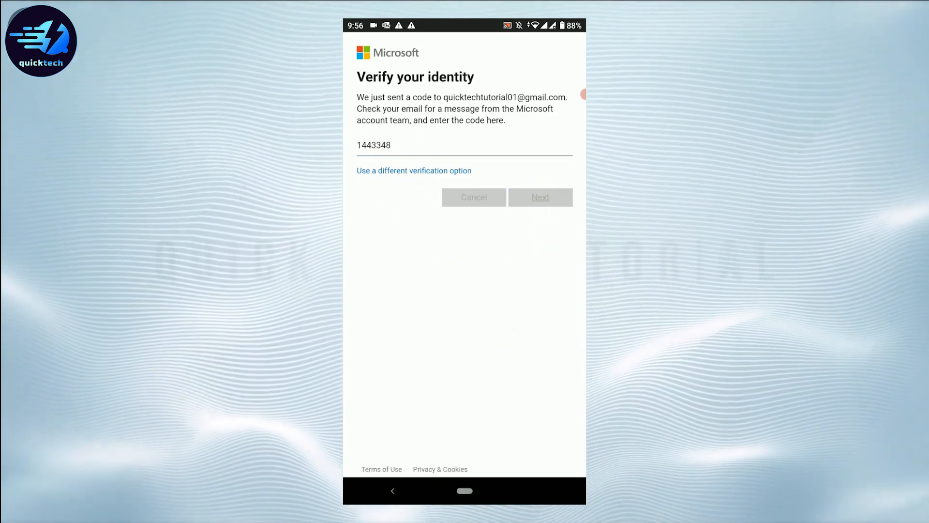
click(540, 198)
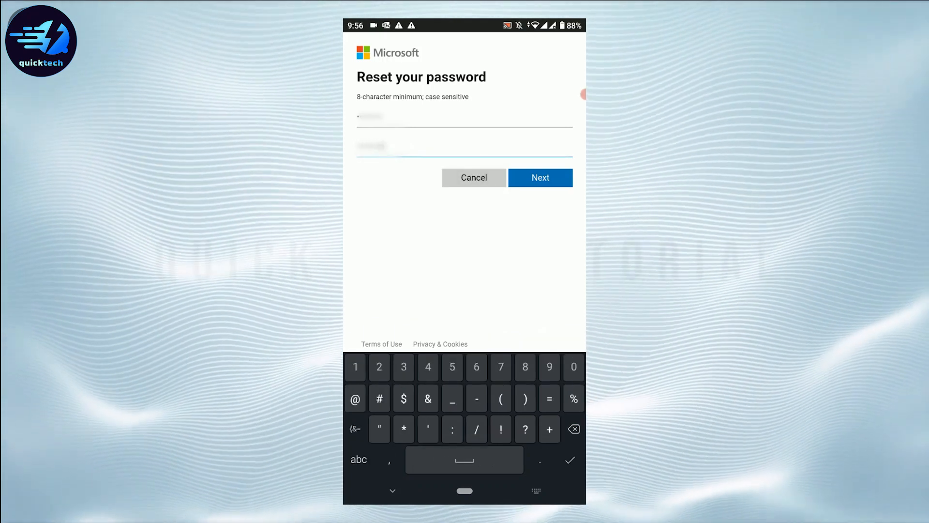
Step: Save the new password entered in both reset fields
click(540, 177)
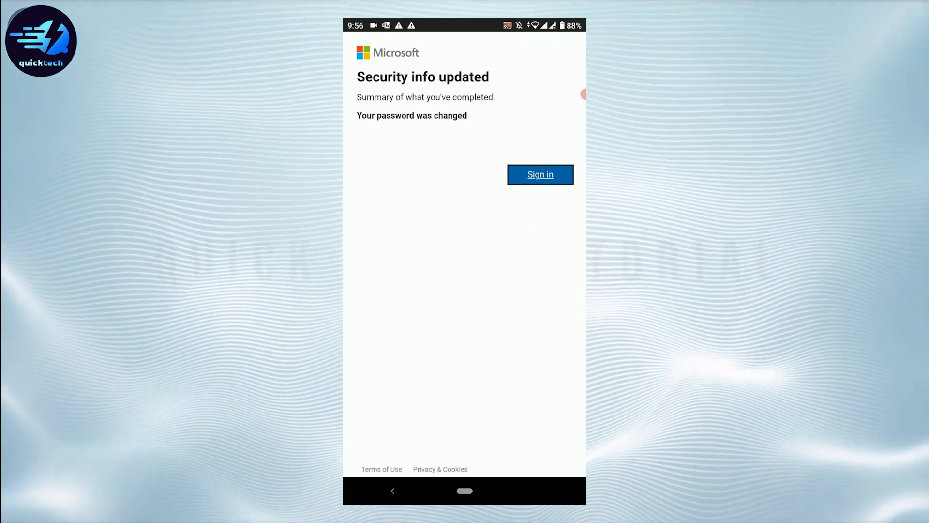
Step: Return to sign-in and log in with the new password so OneDrive loads
click(539, 175)
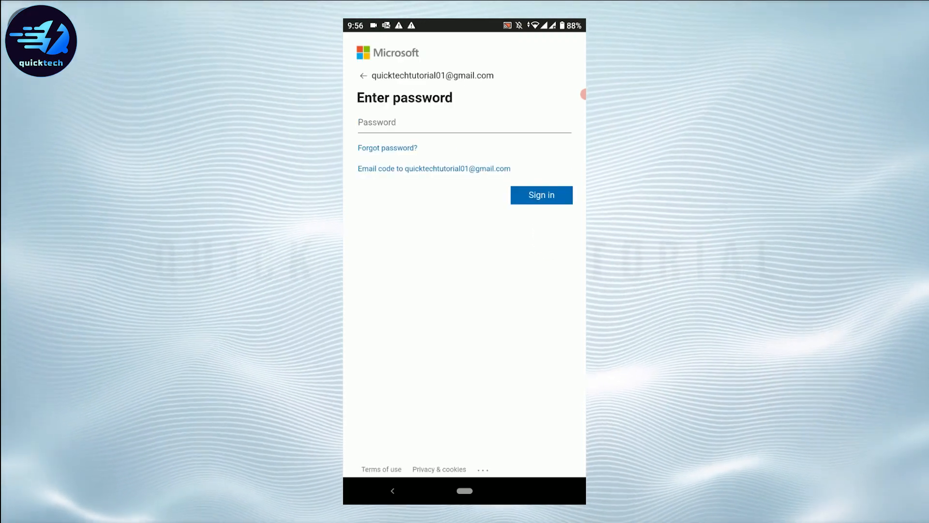
click(464, 122)
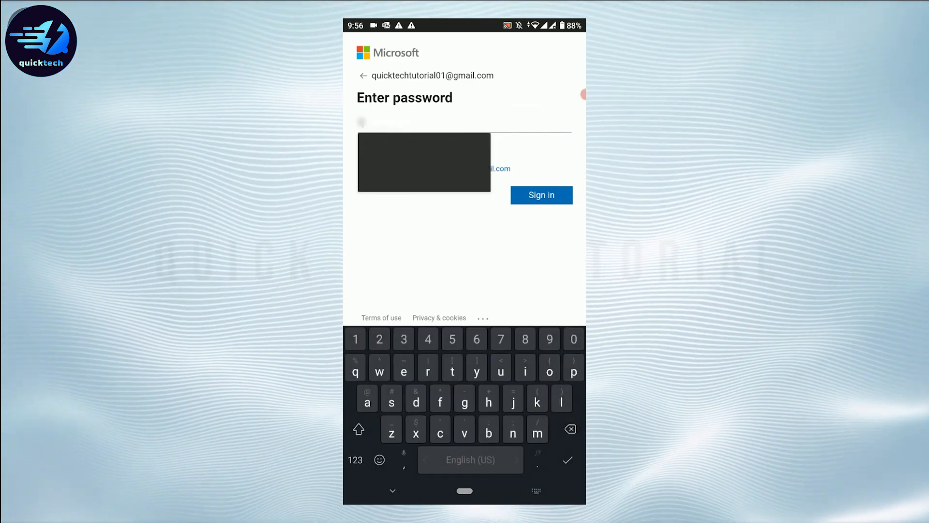
click(540, 195)
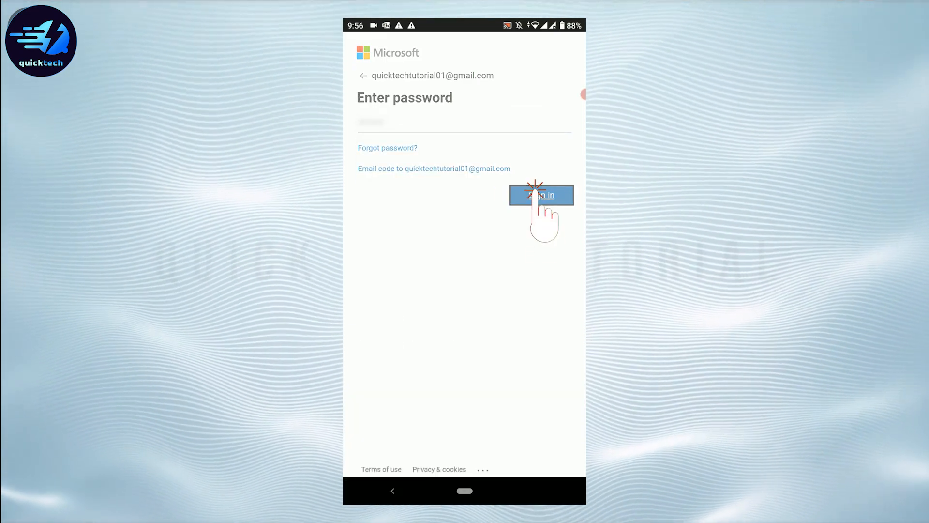
click(540, 195)
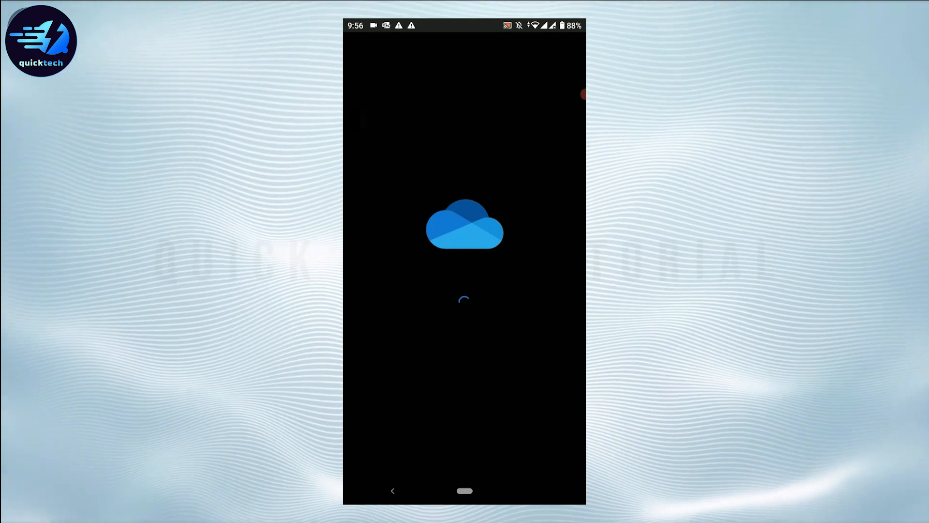